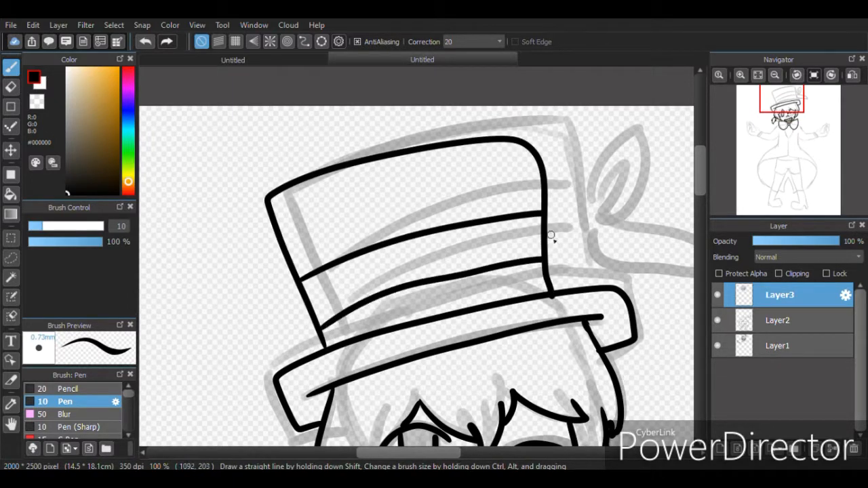
Step: Ink the hat, face, bow tie, shirt and coat outlines with the size-10 Pen on Layer3
scroll(down, 3)
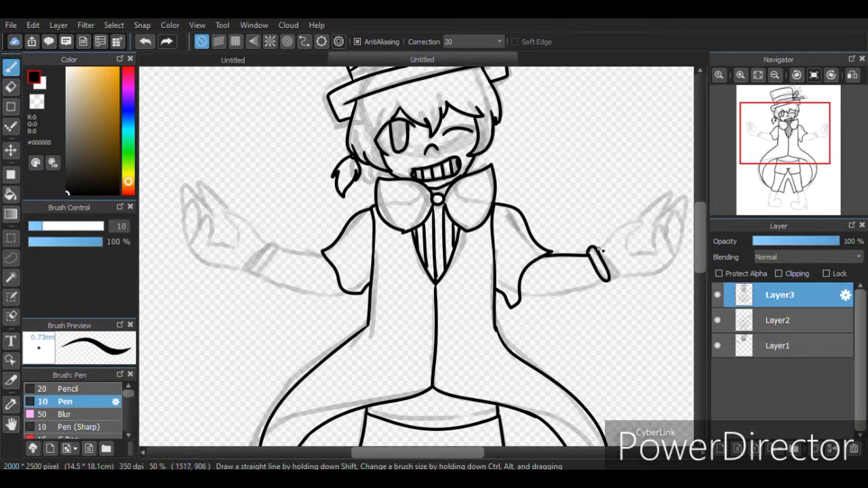
click(739, 74)
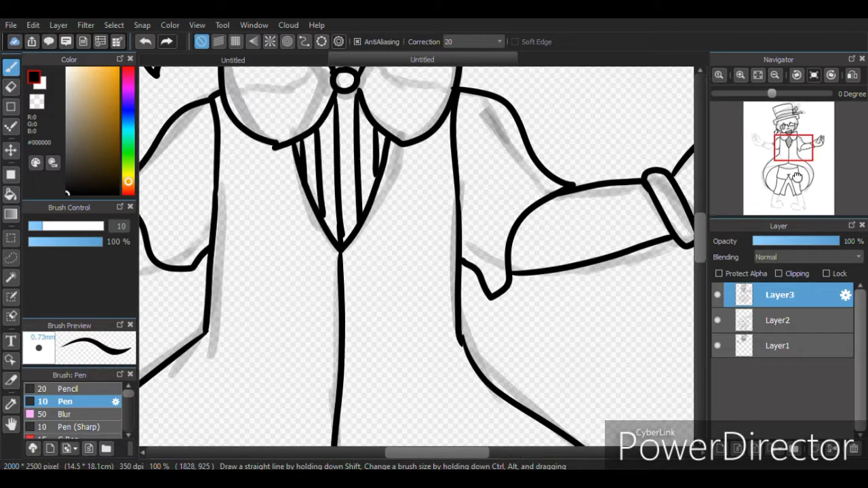
scroll(down, 3)
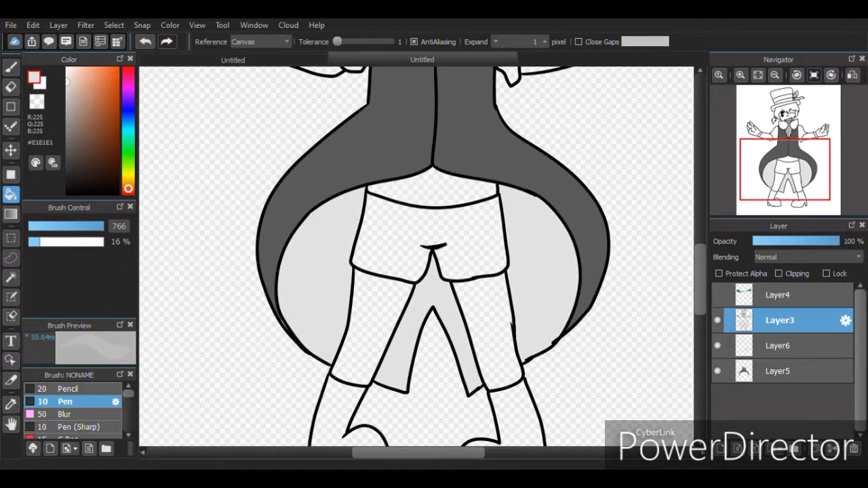
mouse_move(598, 362)
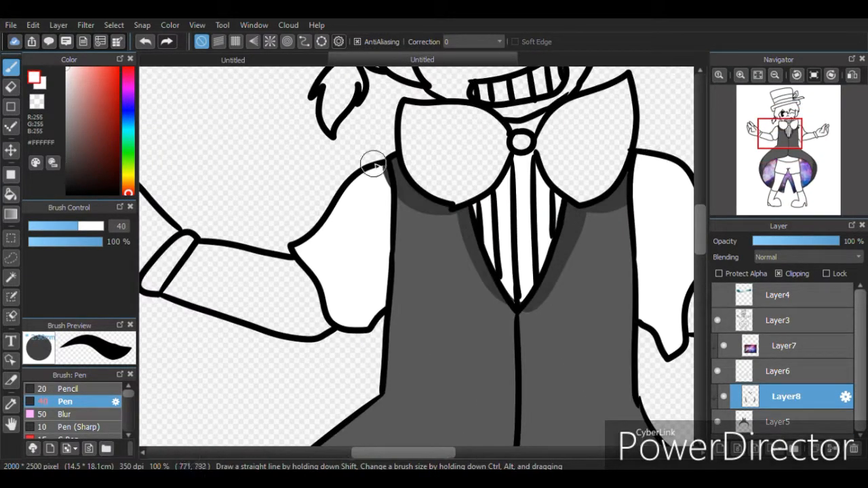
Step: Paint gray vest shadows under the bow and clip a galaxy texture to the coat lining
scroll(down, 3)
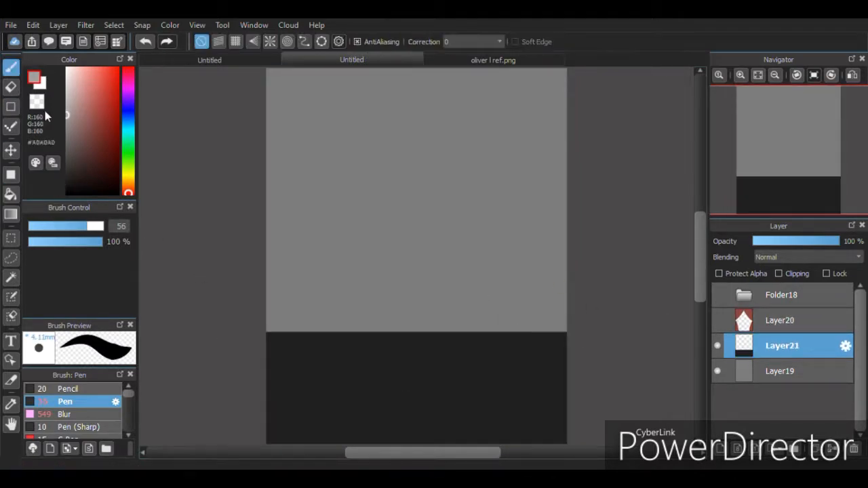
Step: Draw a thick dark navy diagonal line across the gray backdrop on Layer21
drag(325, 92, 519, 245)
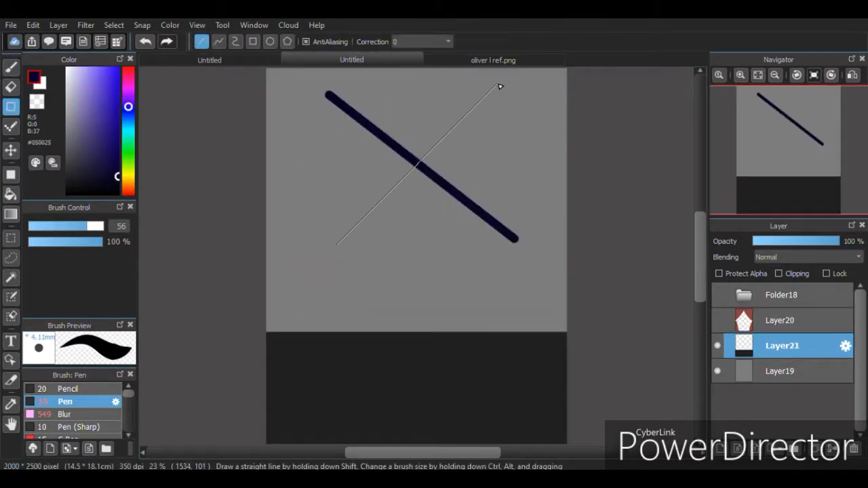